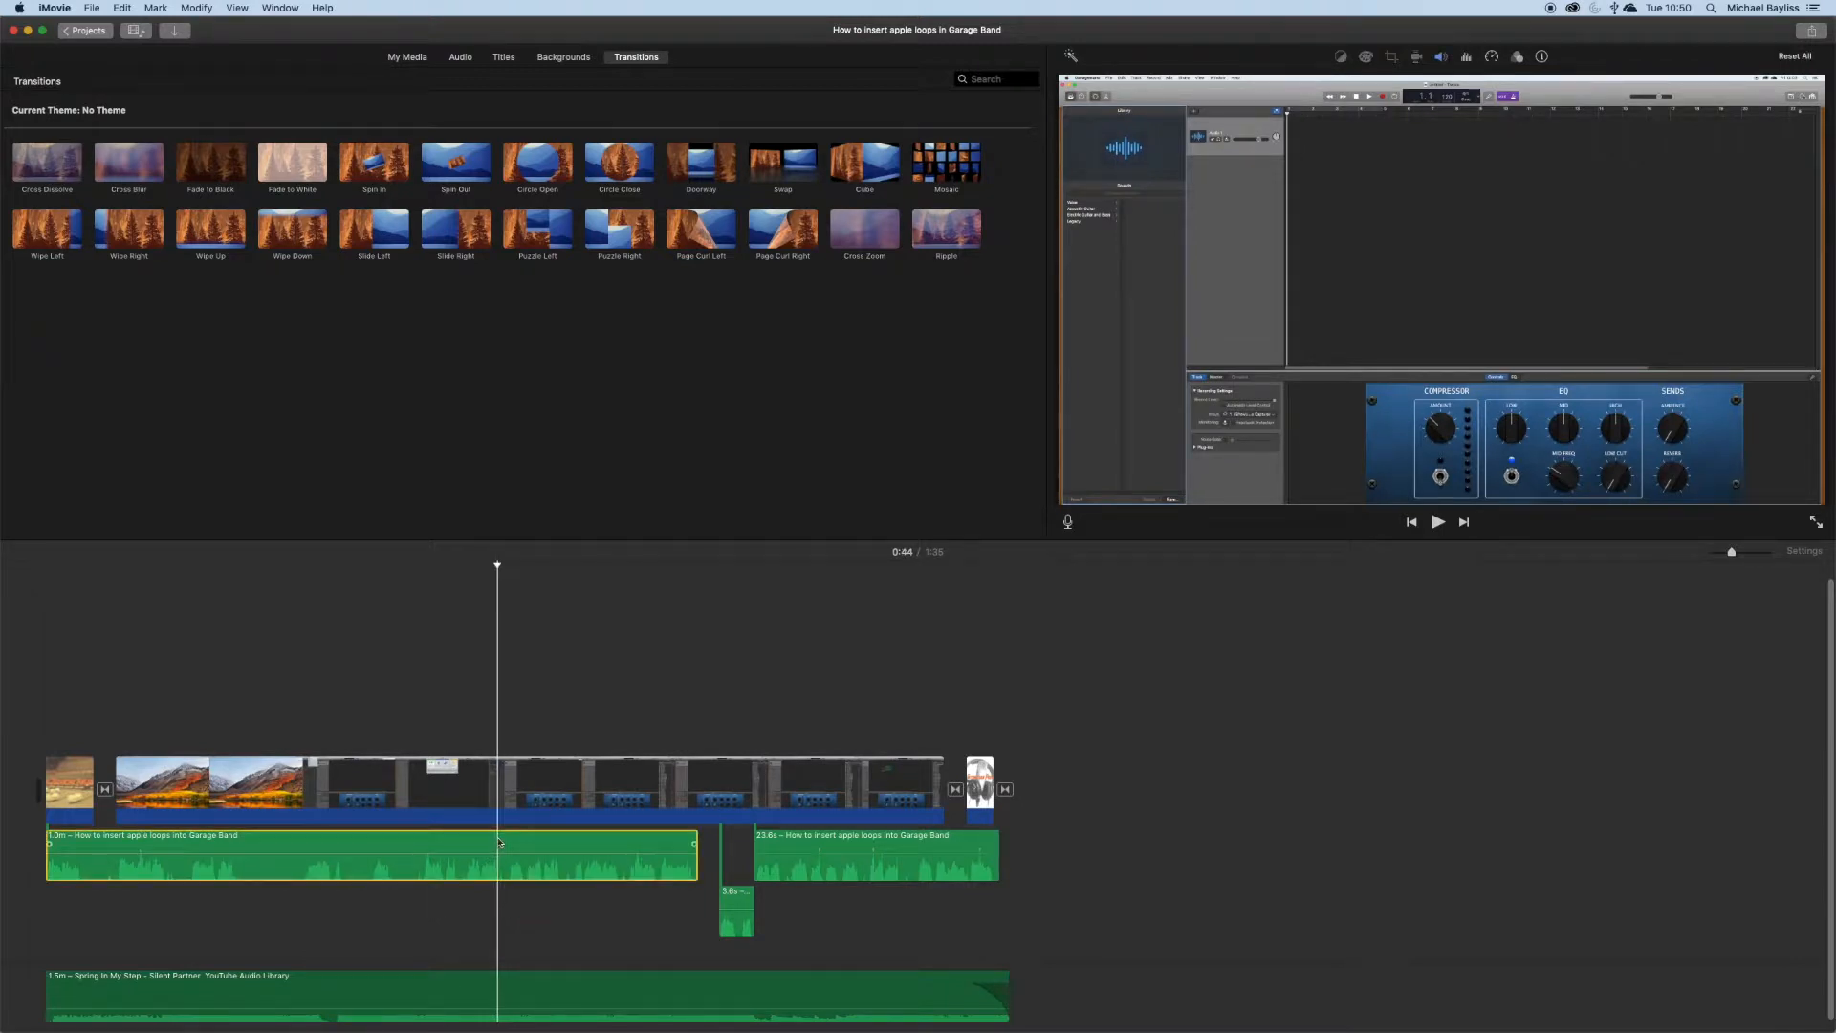
# Step: Bring up the Volume adjustments for the narration audio clip in the timeline
pyautogui.rightClick(482, 840)
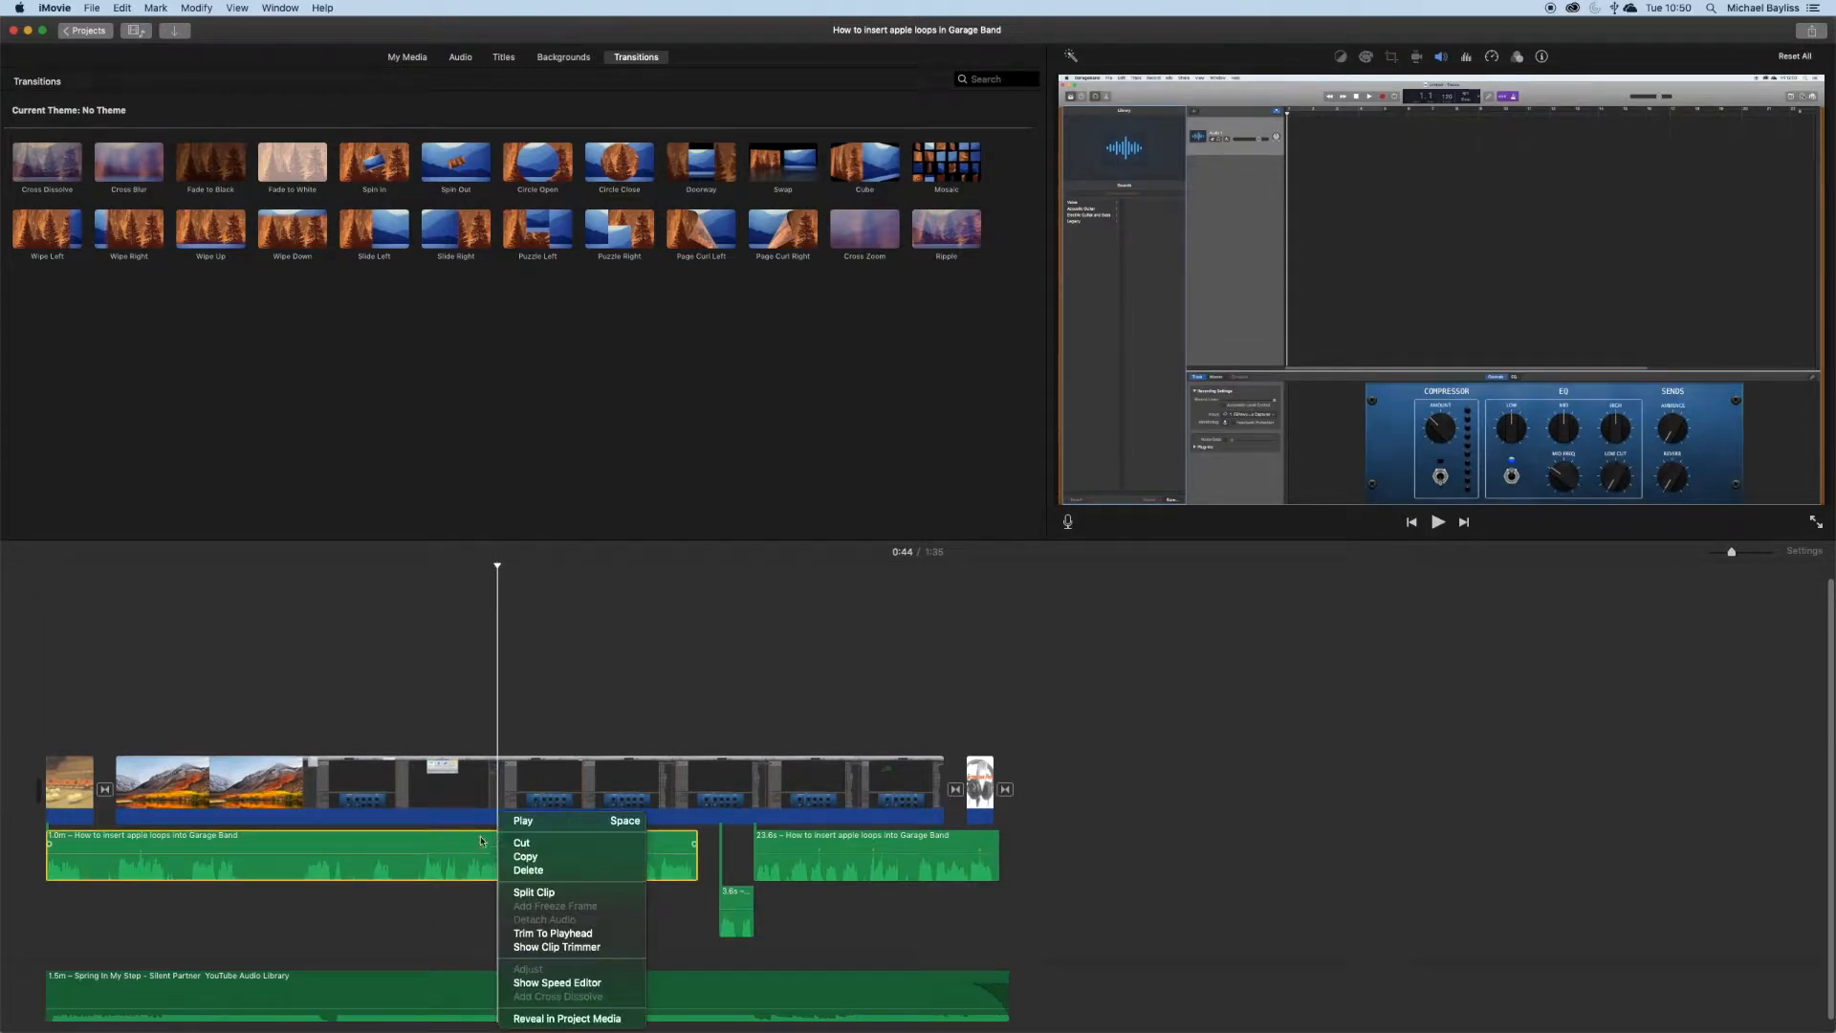
pyautogui.click(480, 840)
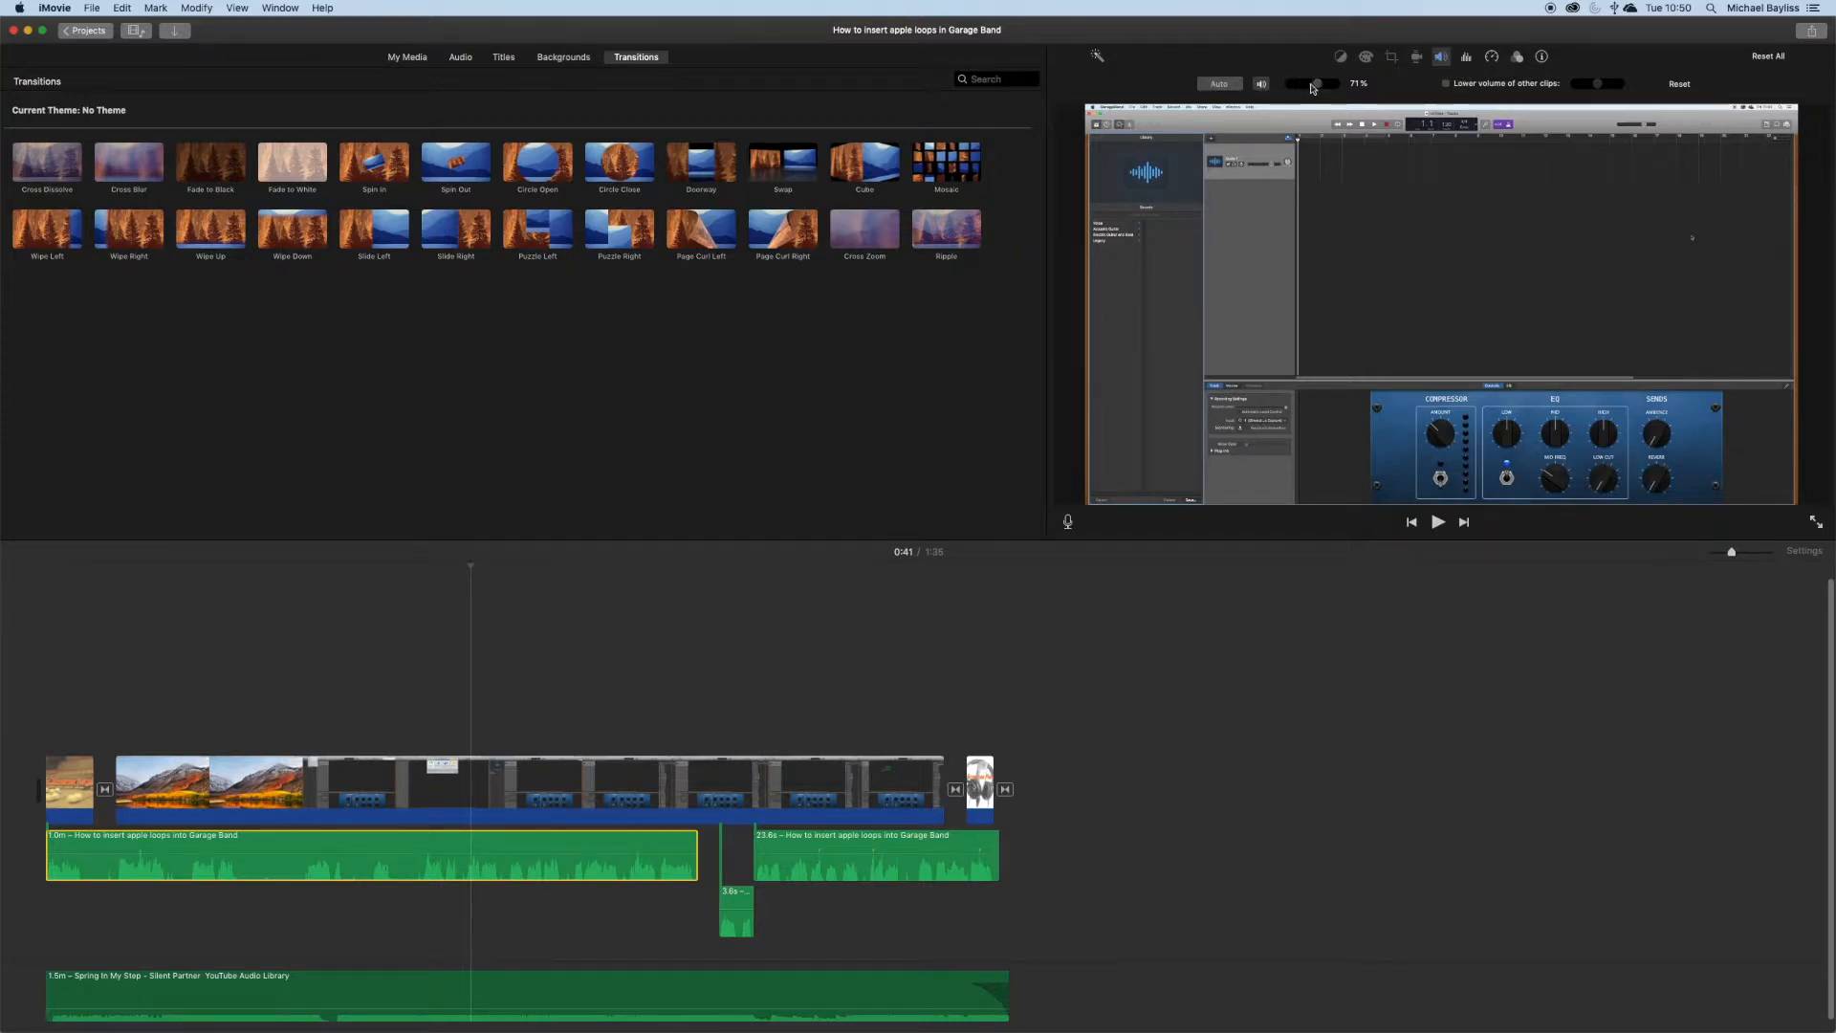
# Step: Adjust the narration clip's volume slider to 73%
pyautogui.moveTo(1311, 83); pyautogui.dragTo(1320, 84)
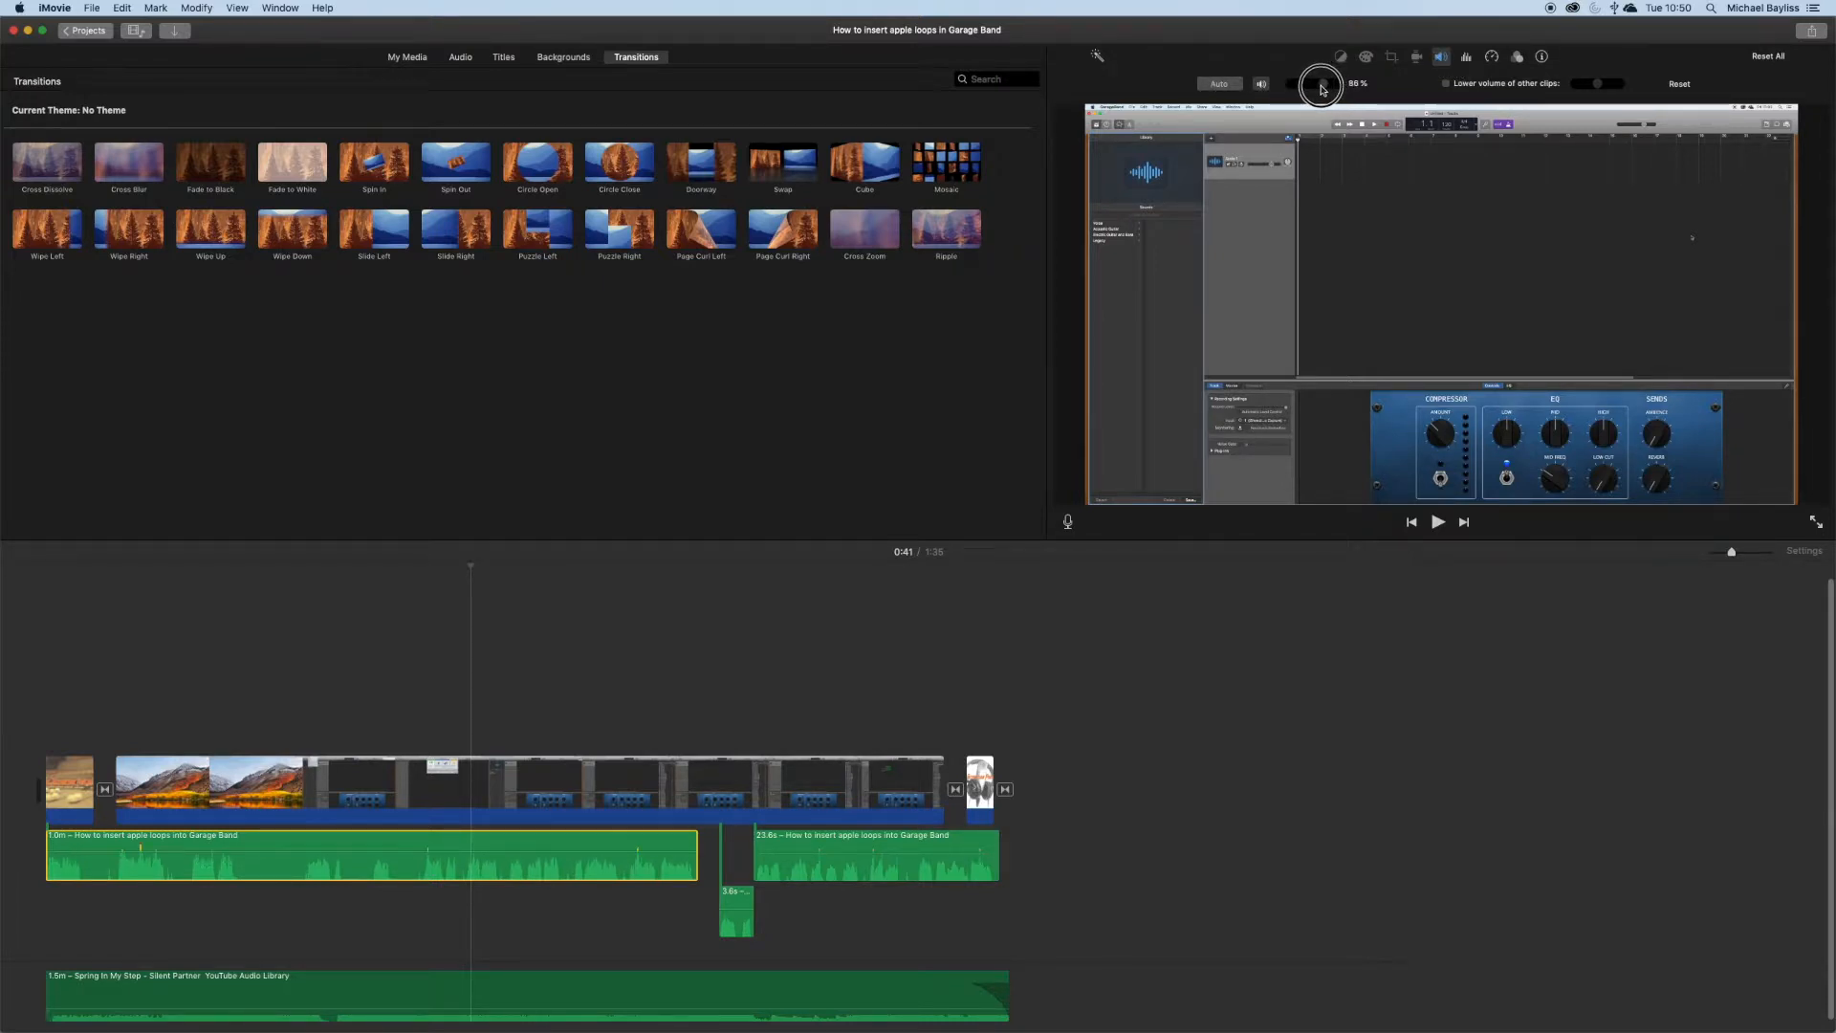
pyautogui.moveTo(1320, 83); pyautogui.dragTo(1316, 83)
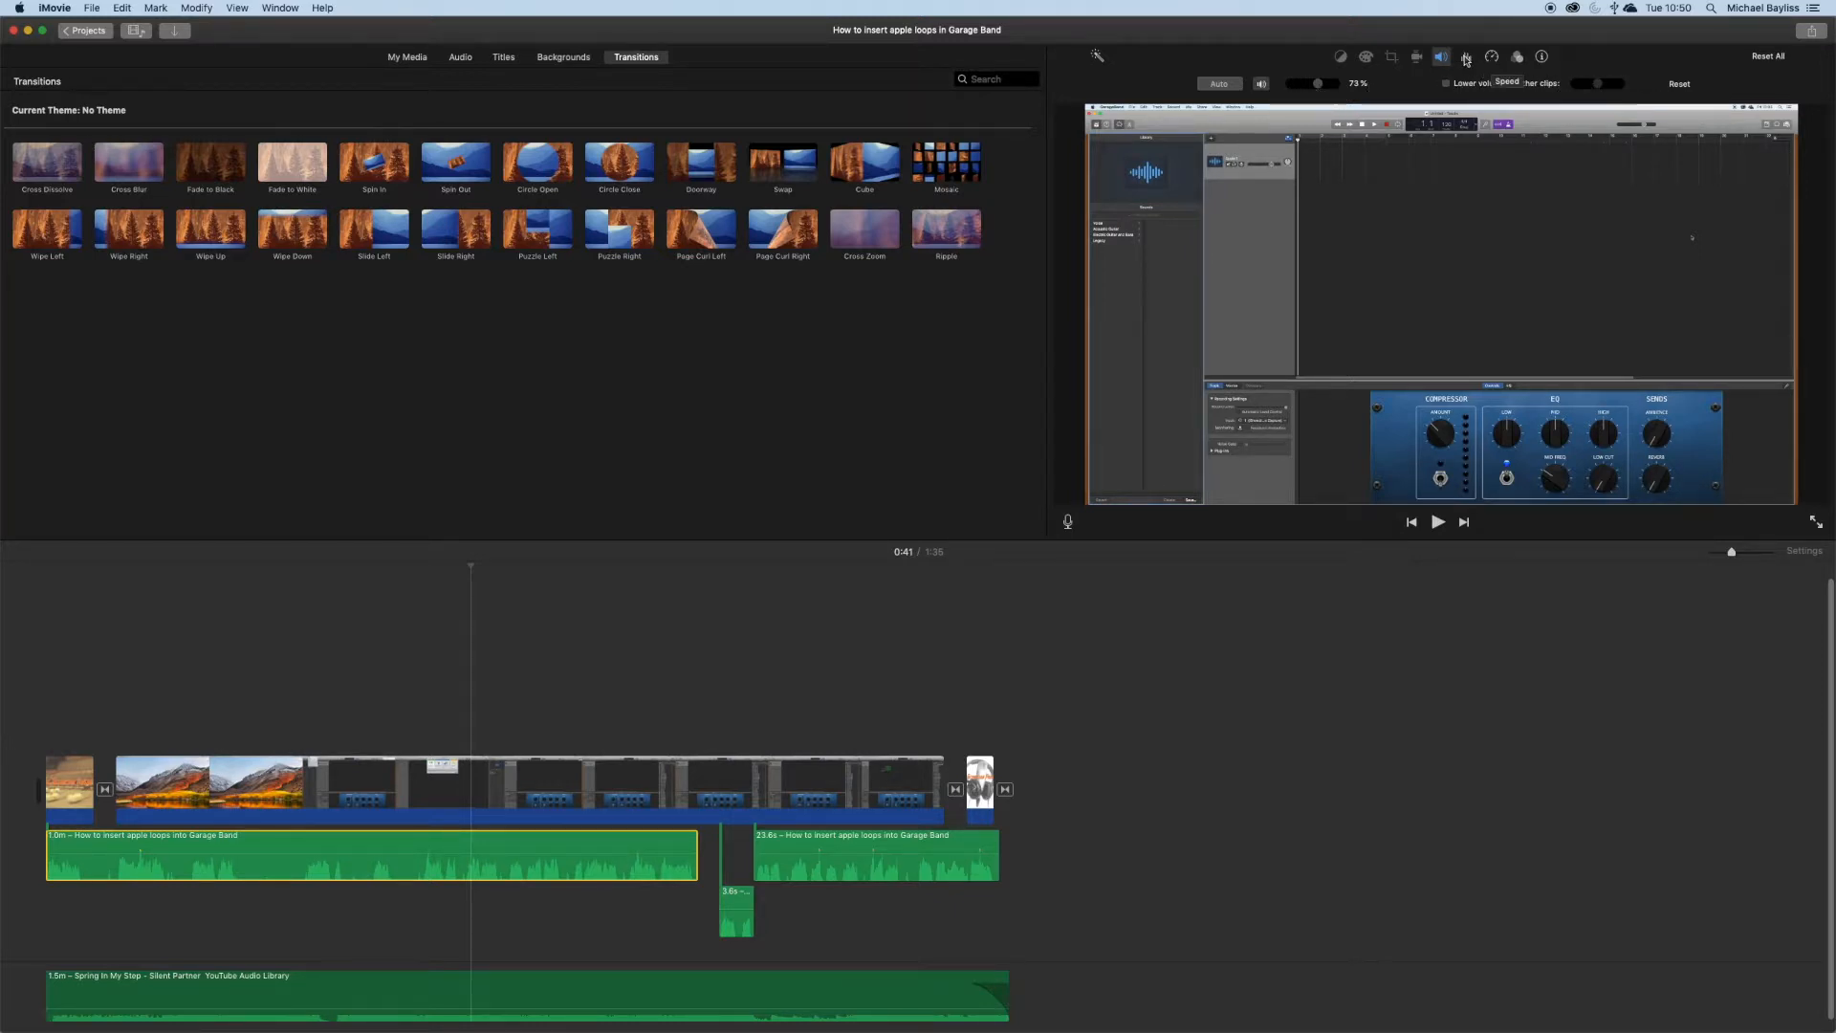
# Step: Enable Reduce background noise for the narration clip and raise its strength
pyautogui.click(1464, 55)
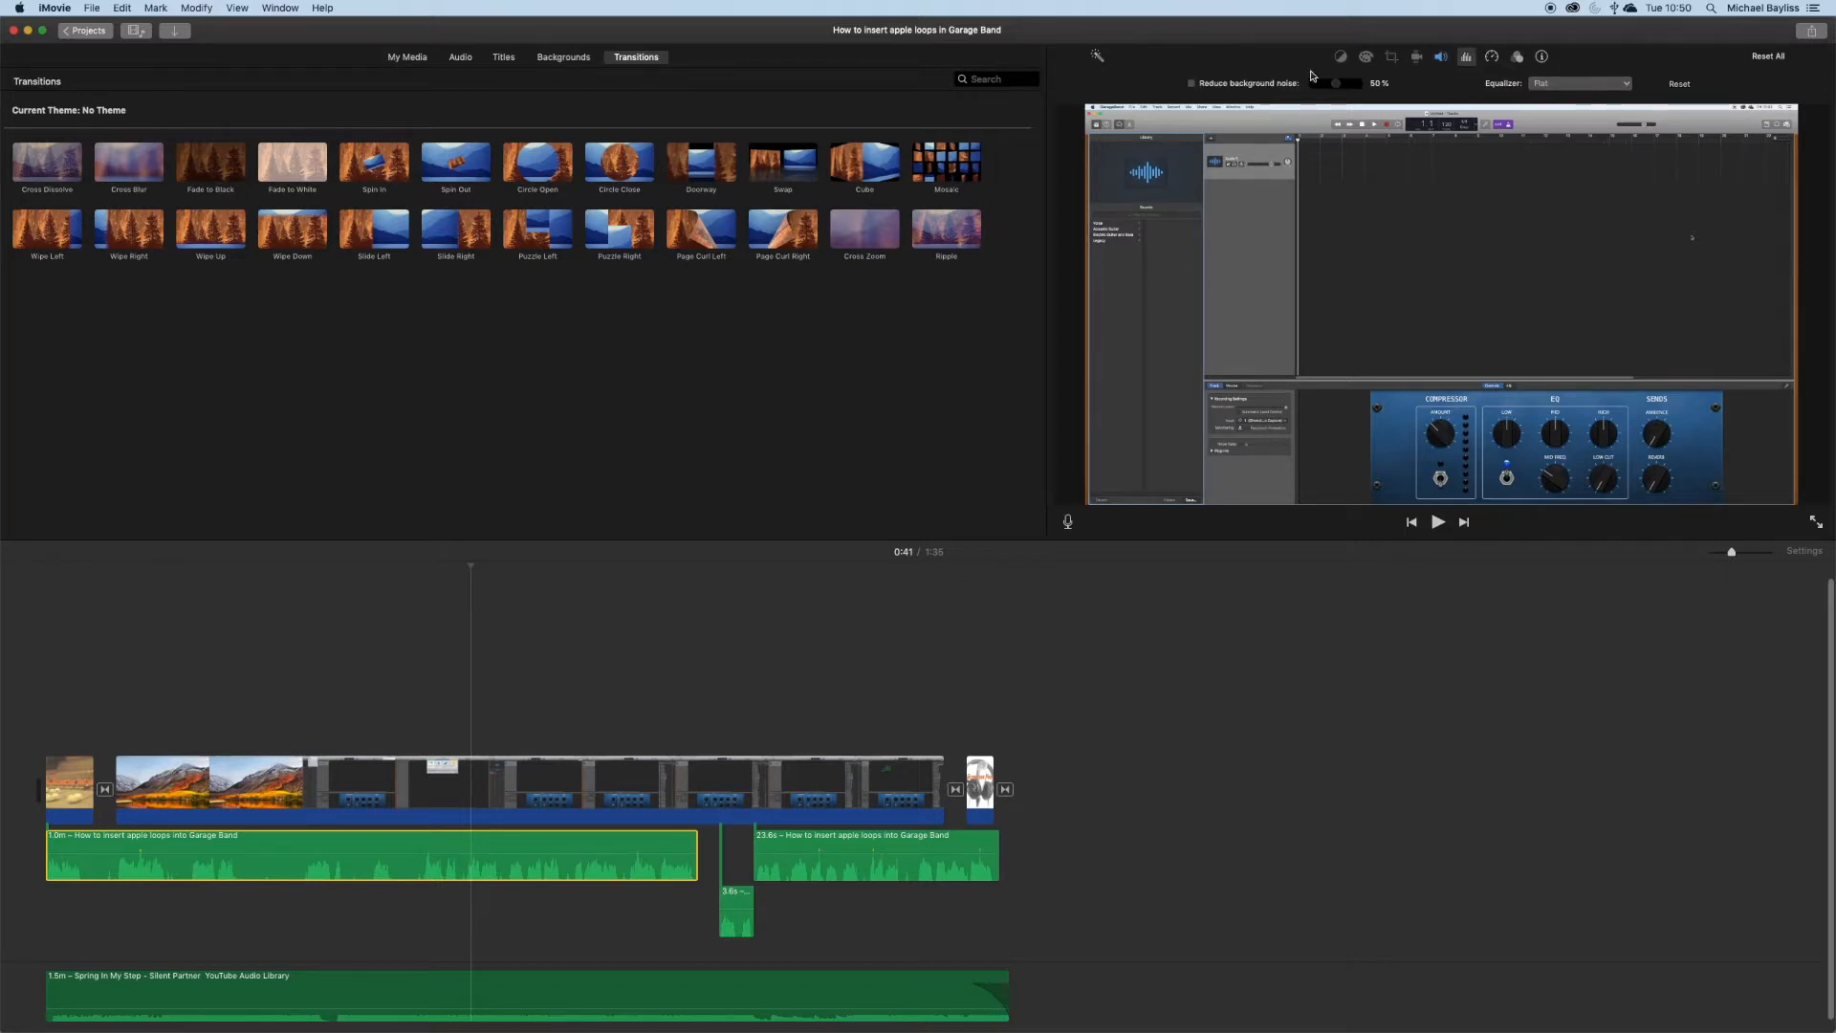
pyautogui.click(1188, 84)
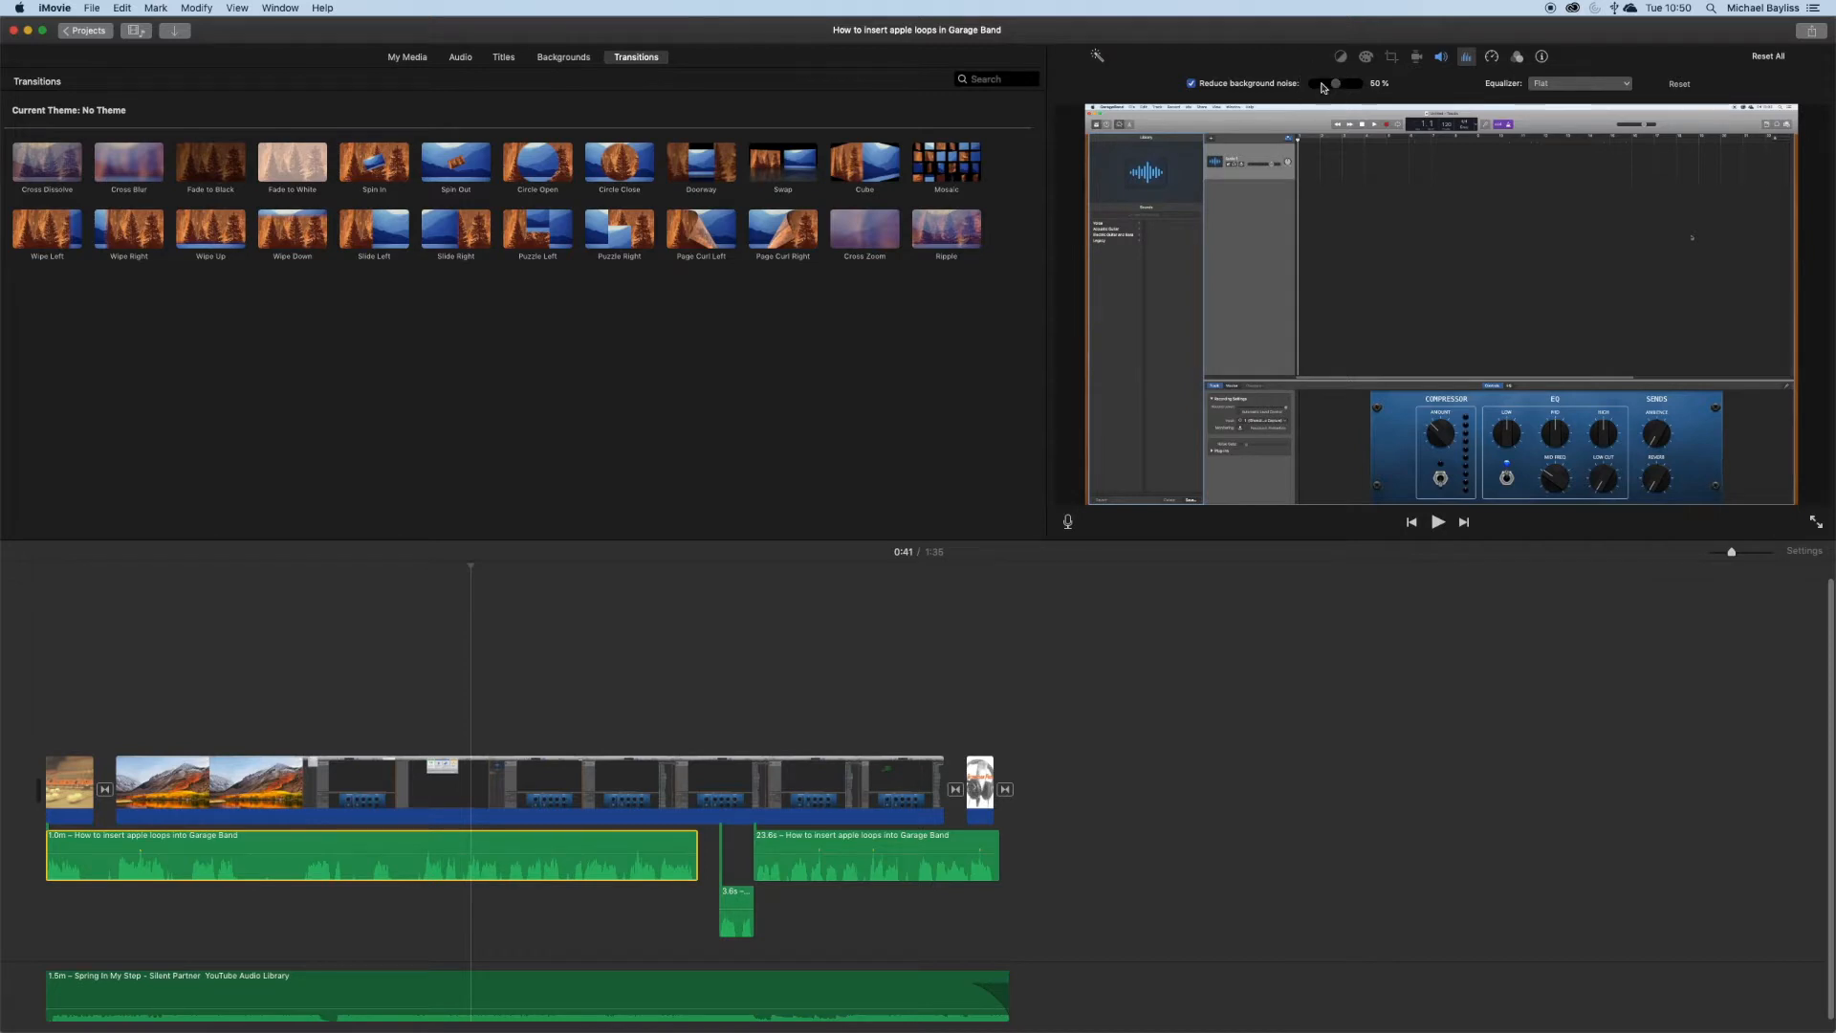
pyautogui.moveTo(1323, 83); pyautogui.dragTo(1352, 83)
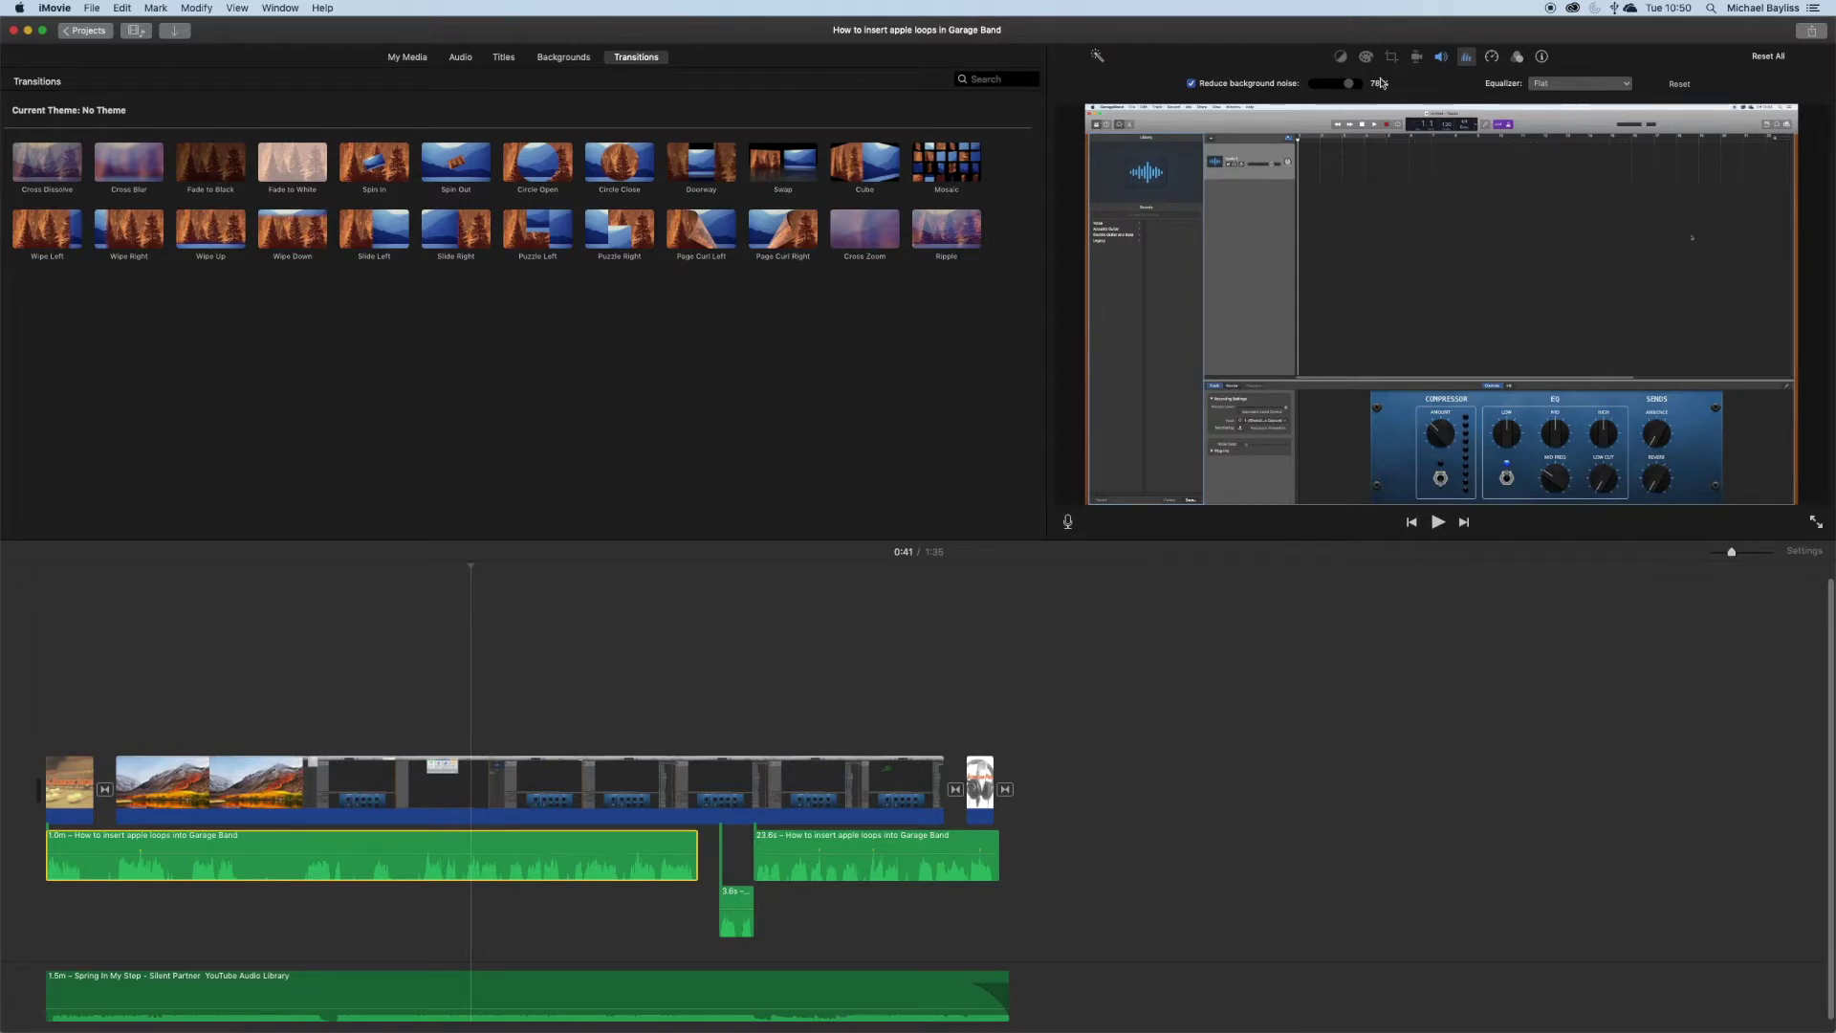
# Step: Return to Volume settings and toggle Auto enhancement on then back off
pyautogui.click(1441, 56)
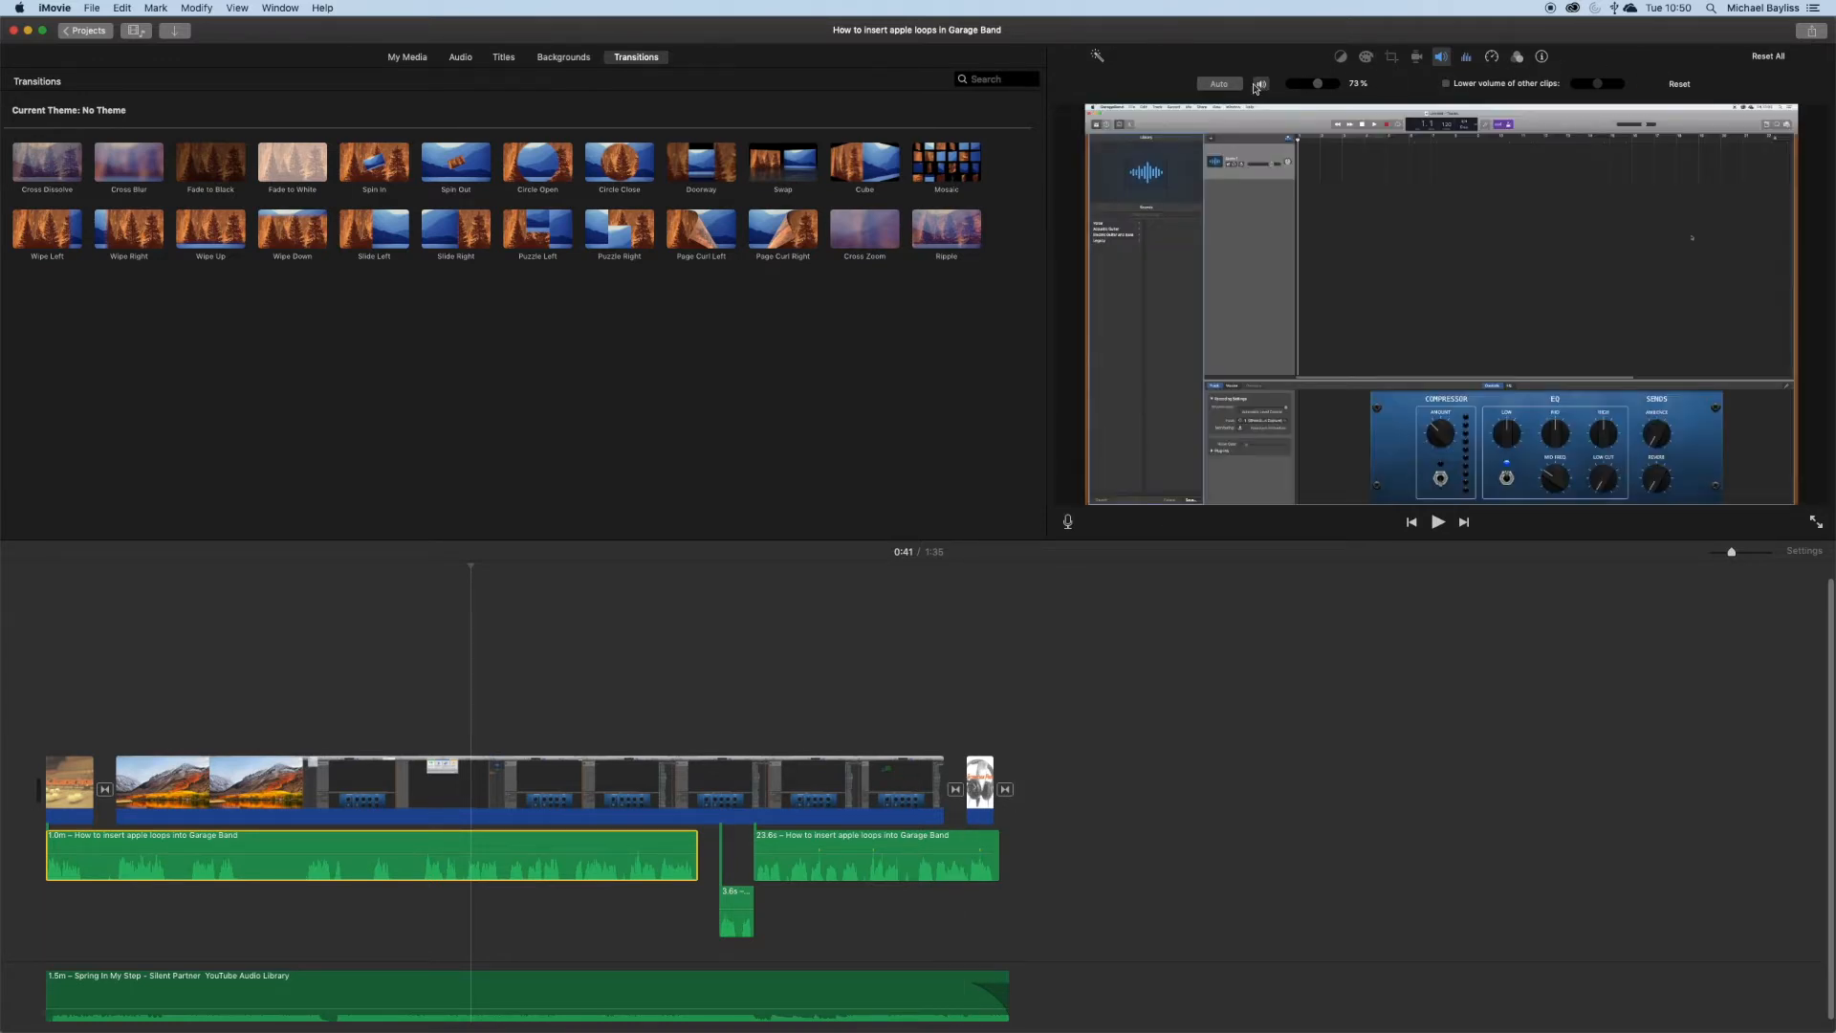
pyautogui.click(1218, 84)
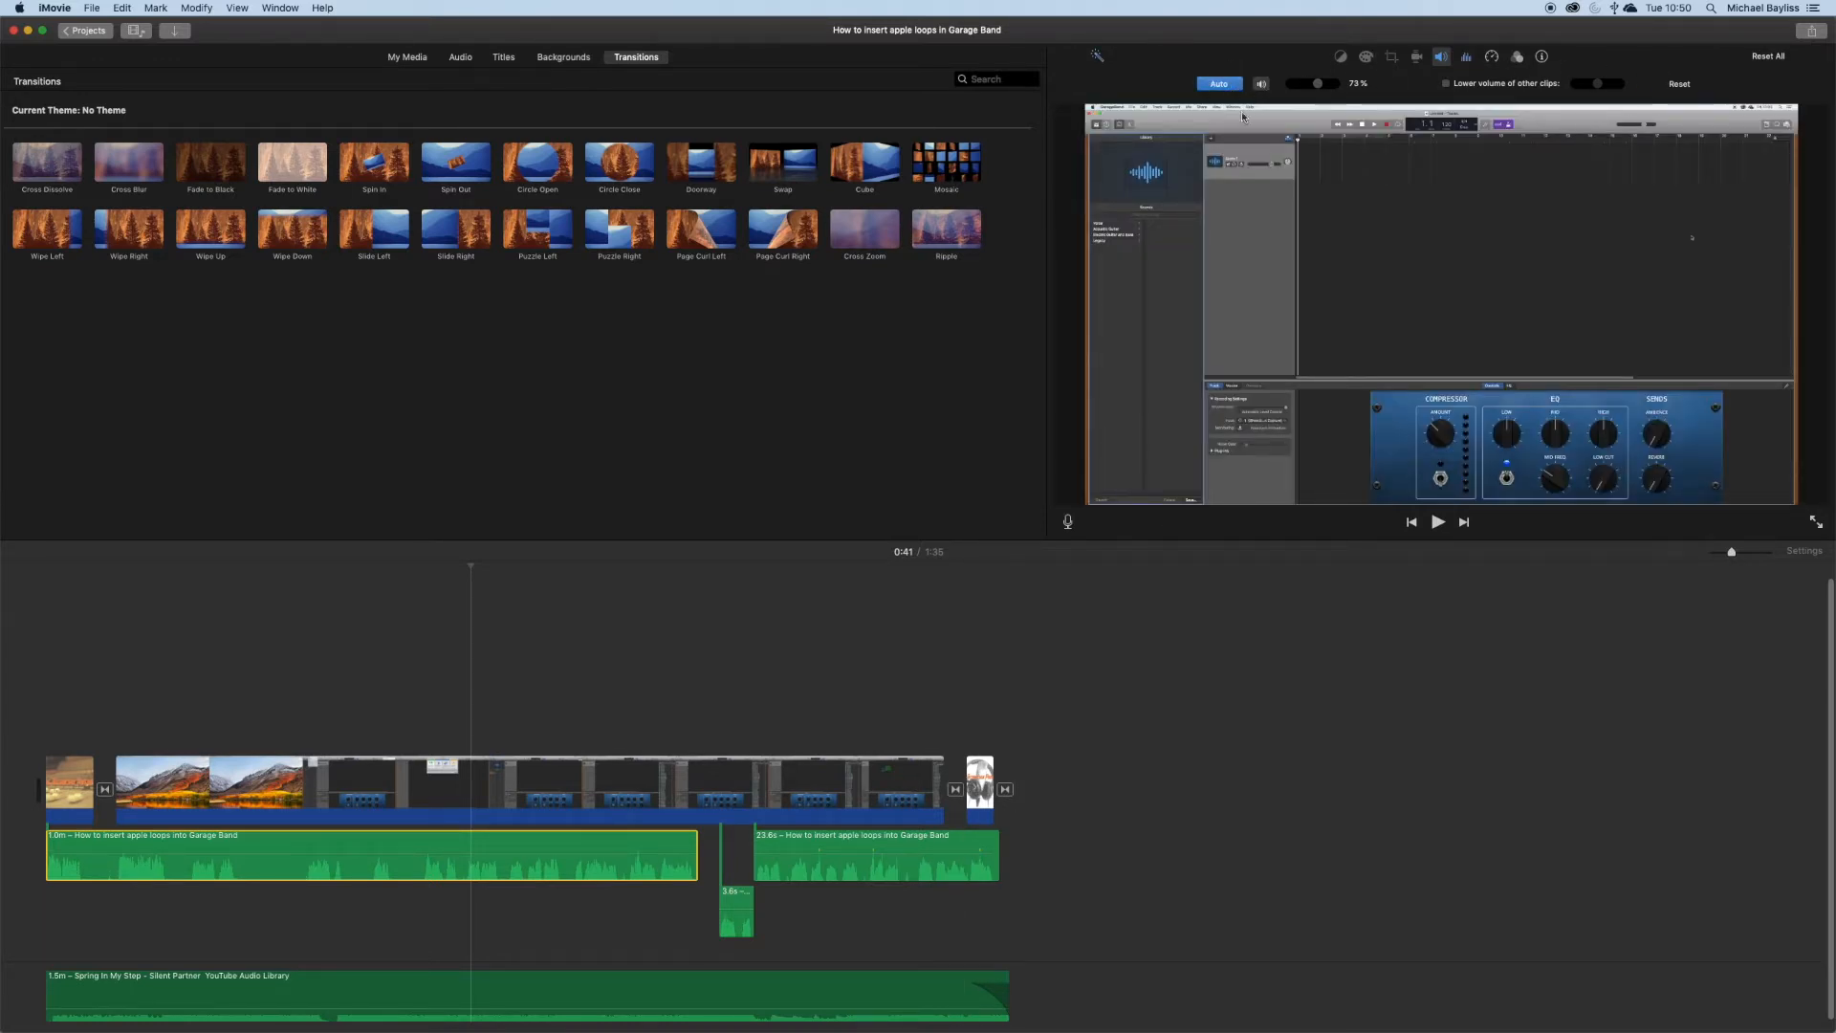
pyautogui.click(1219, 84)
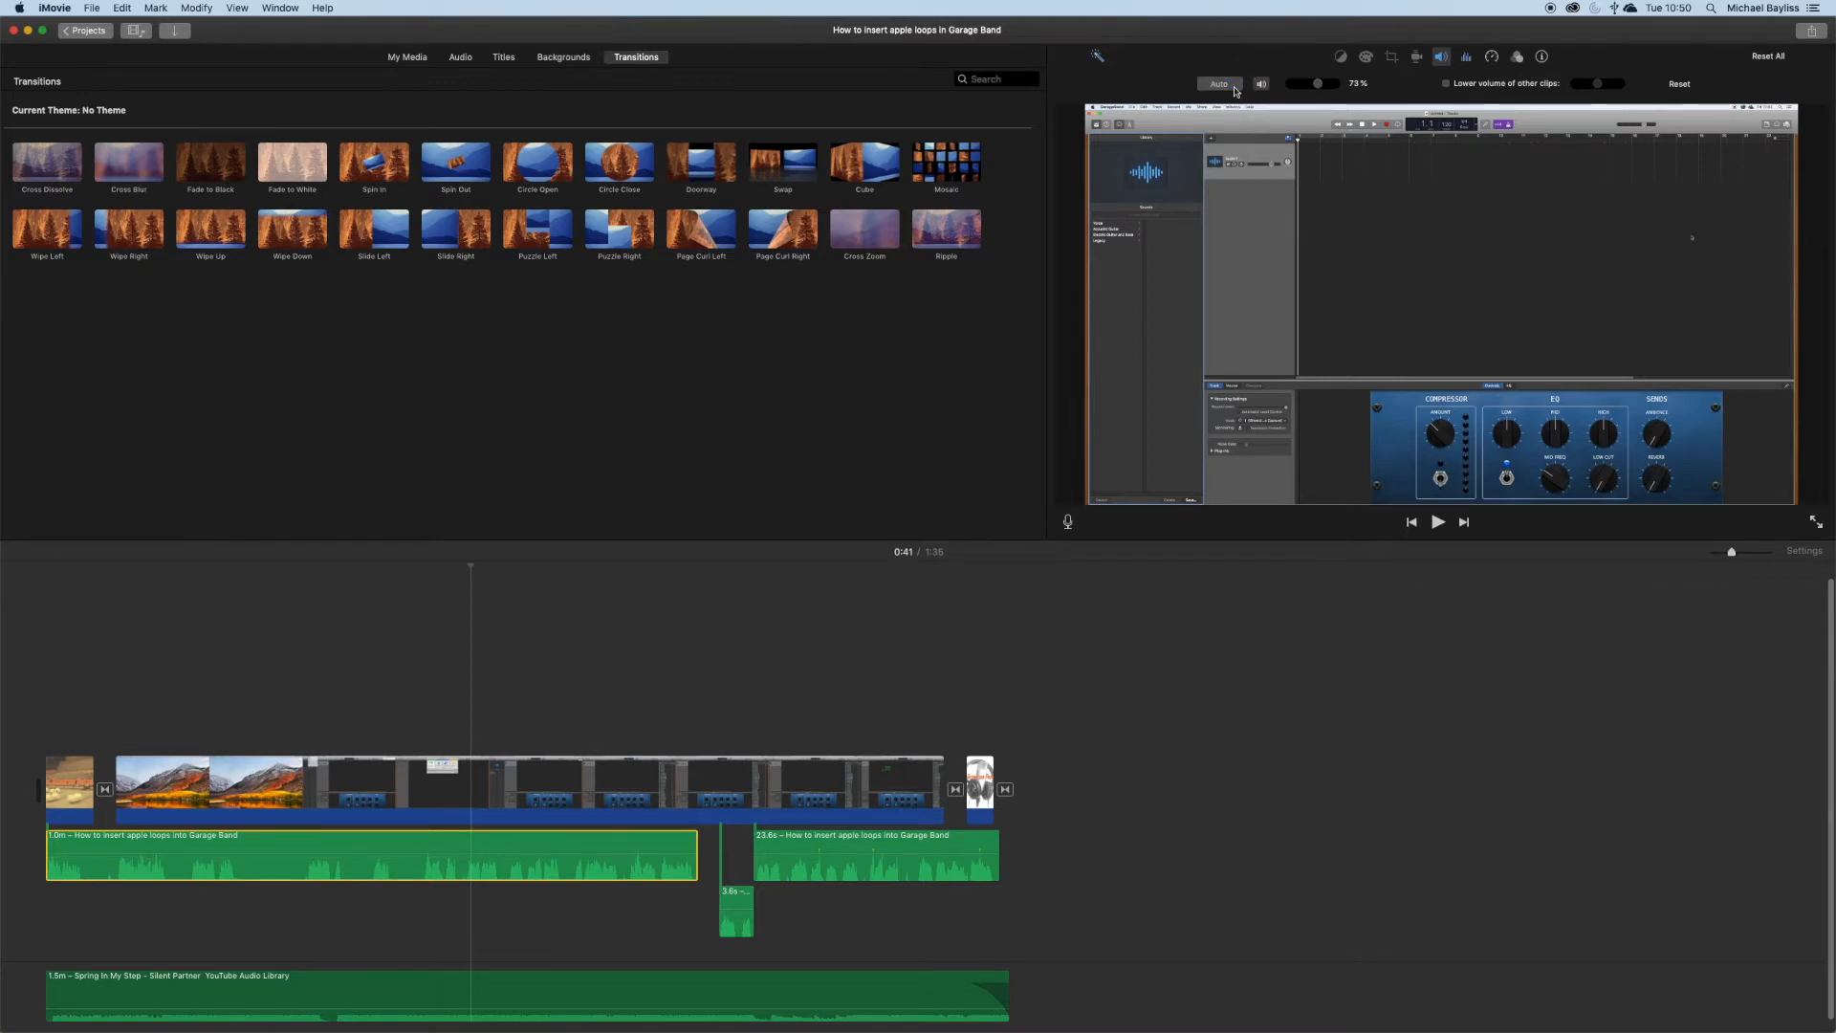